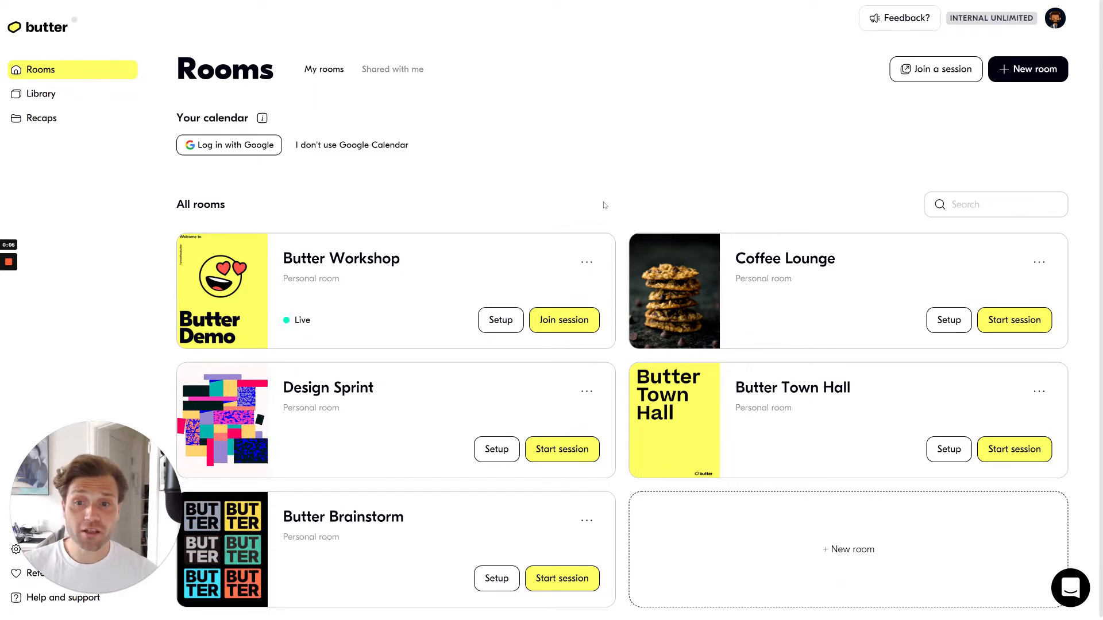
mouse_move(575, 228)
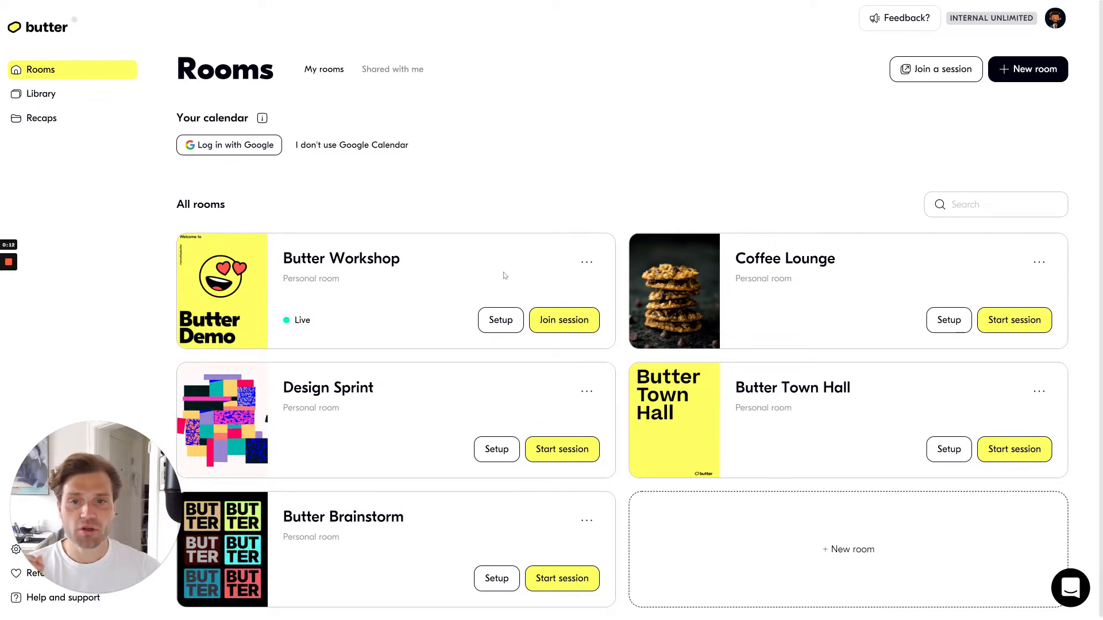
mouse_move(496, 309)
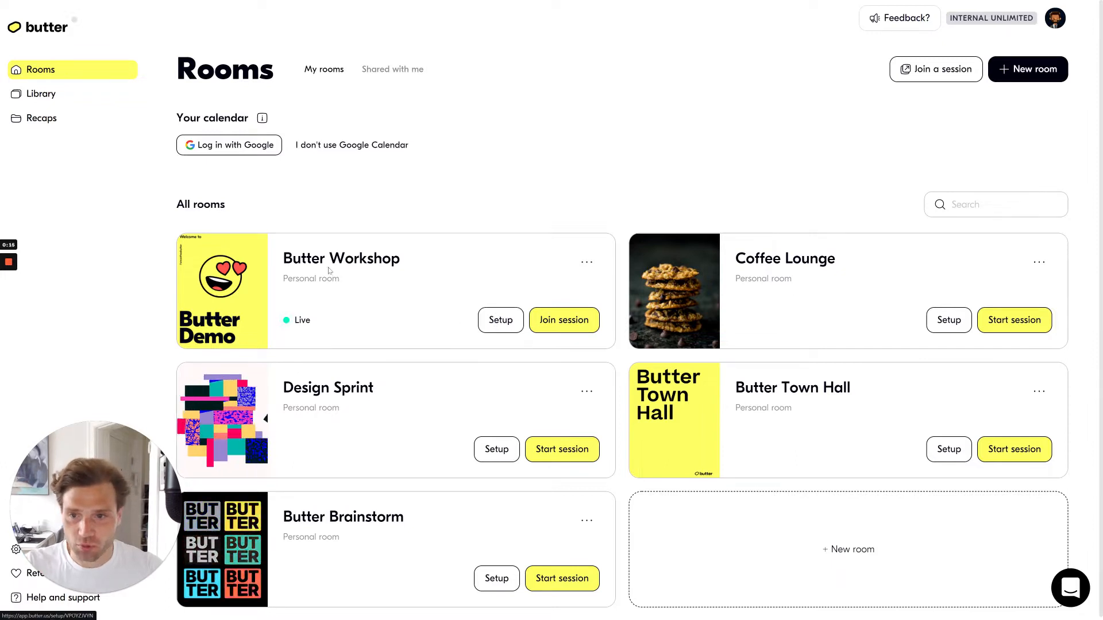
Open the Butter Workshop room's Agenda tab to see Introduction, Discussion and Reflection.
left_click(500, 320)
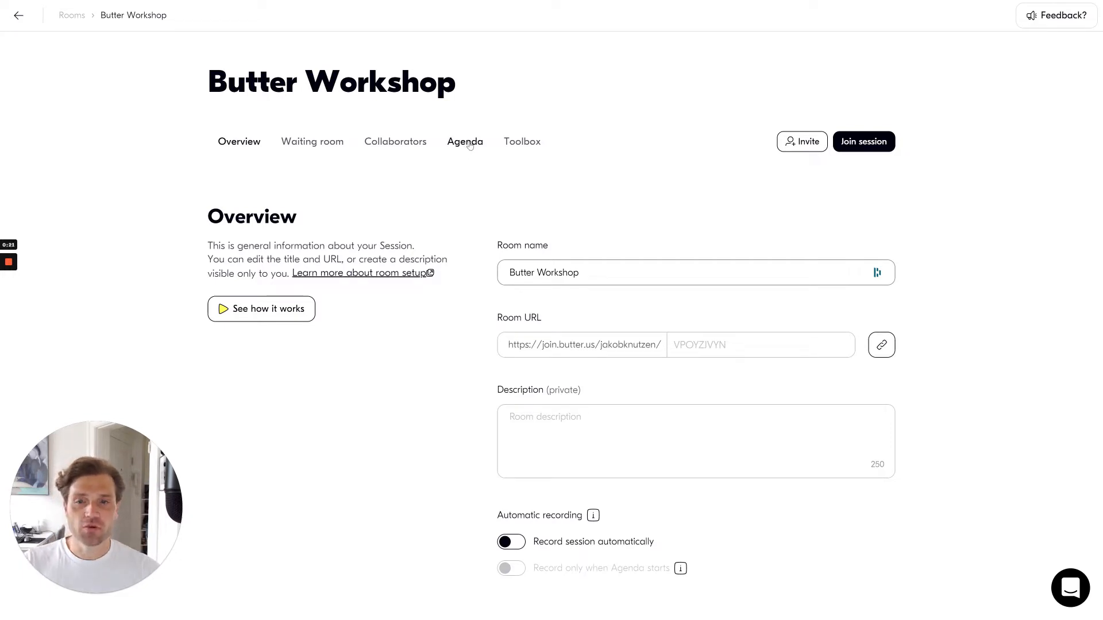
left_click(465, 142)
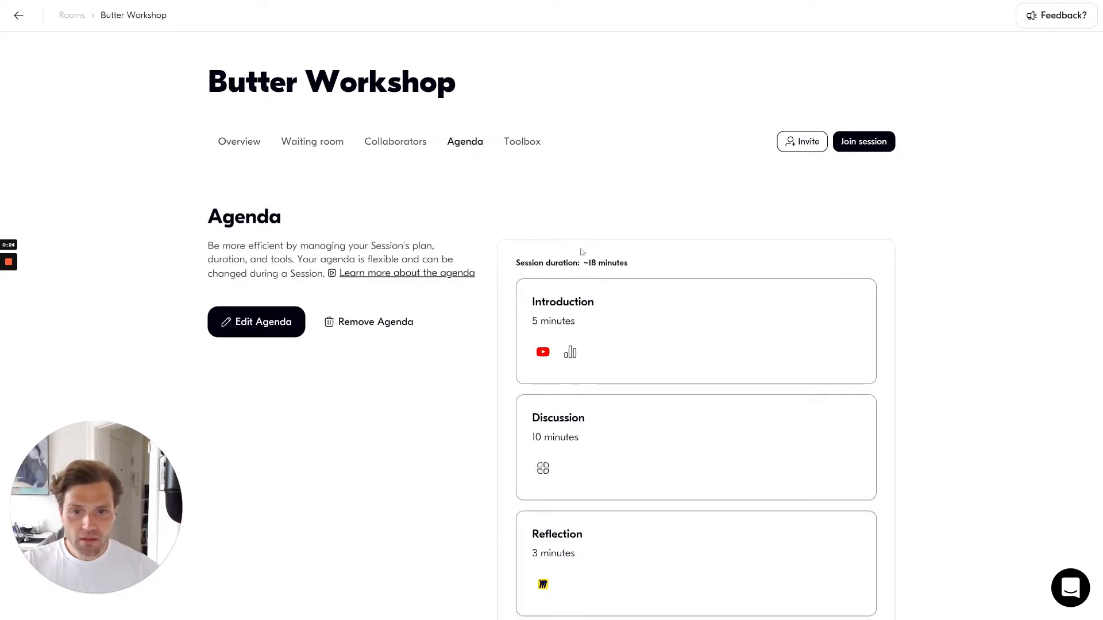
scroll("down", 3)
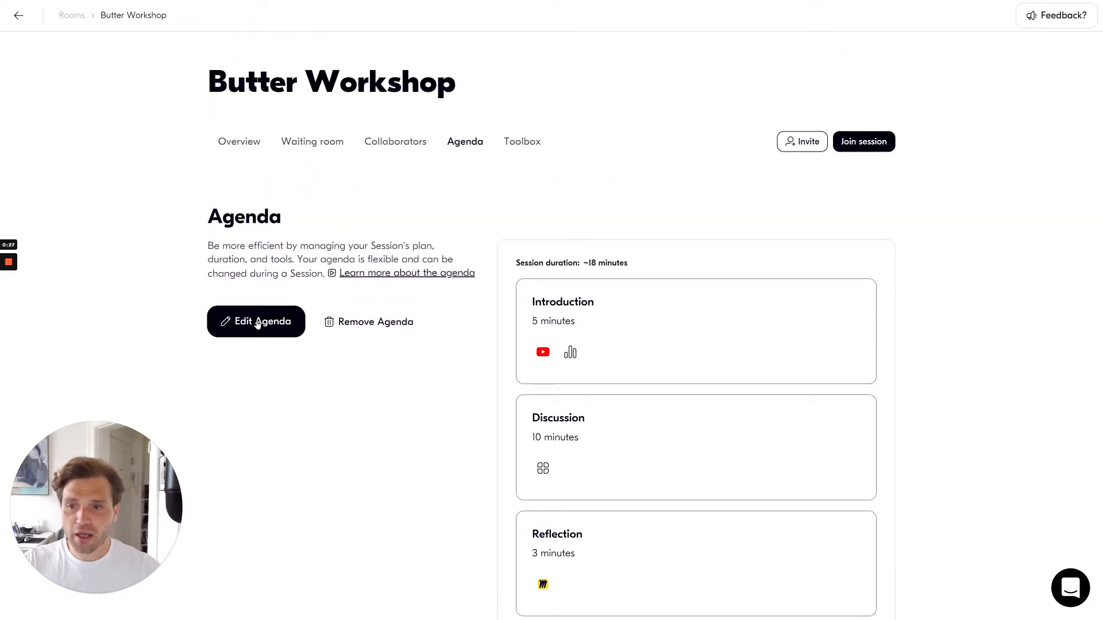
Open the Agenda Planner for the Butter Workshop room.
left_click(256, 322)
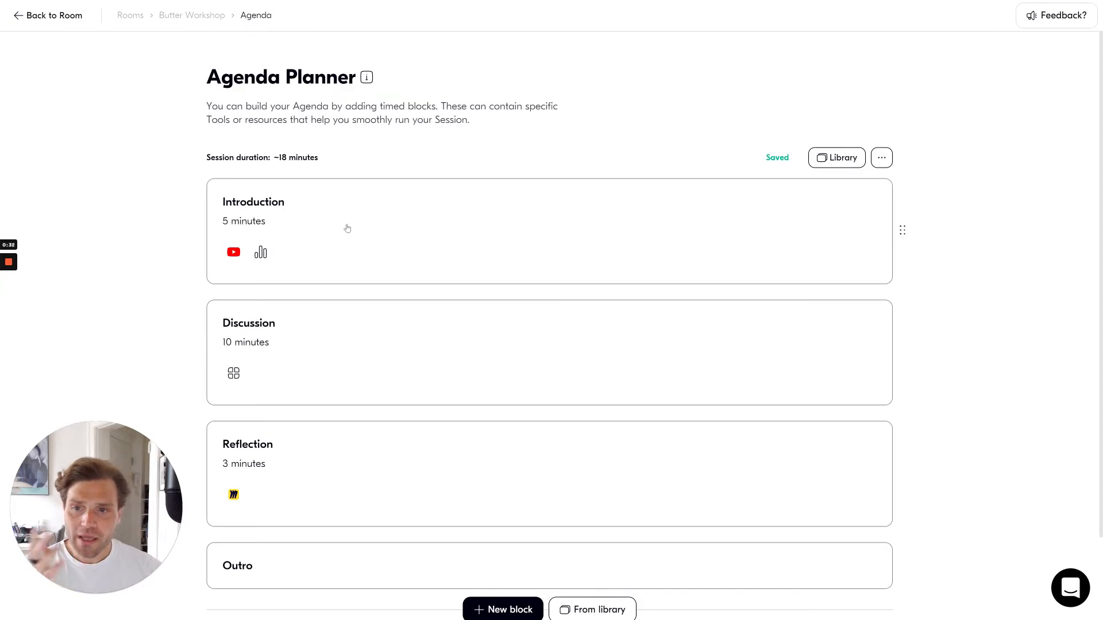
mouse_move(329, 241)
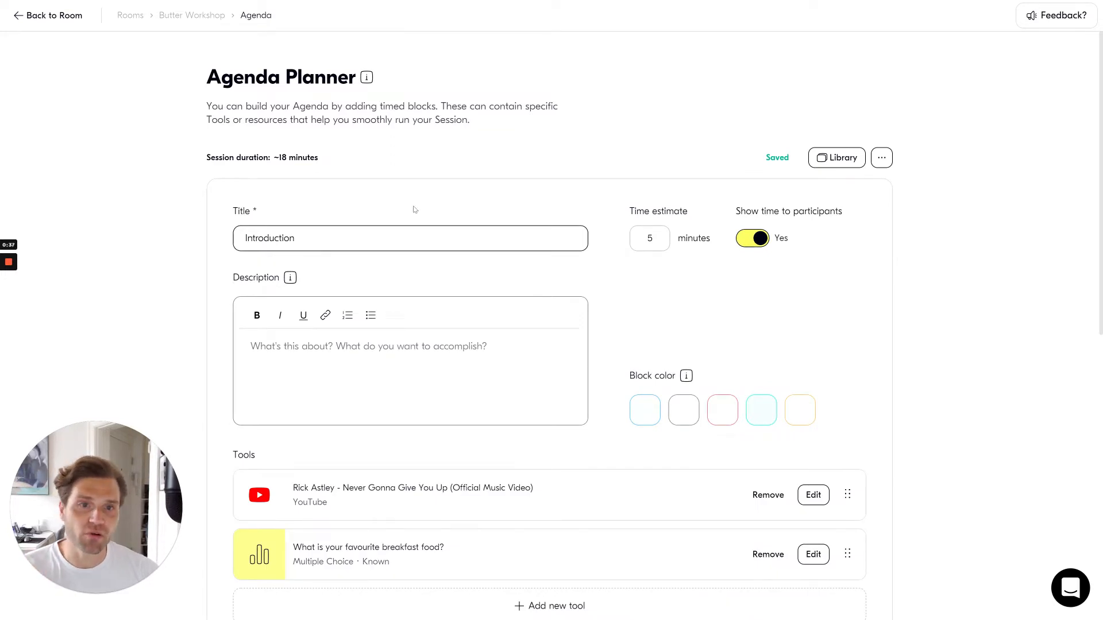
Give the Introduction block the light turquoise block colour.
left_click(294, 239)
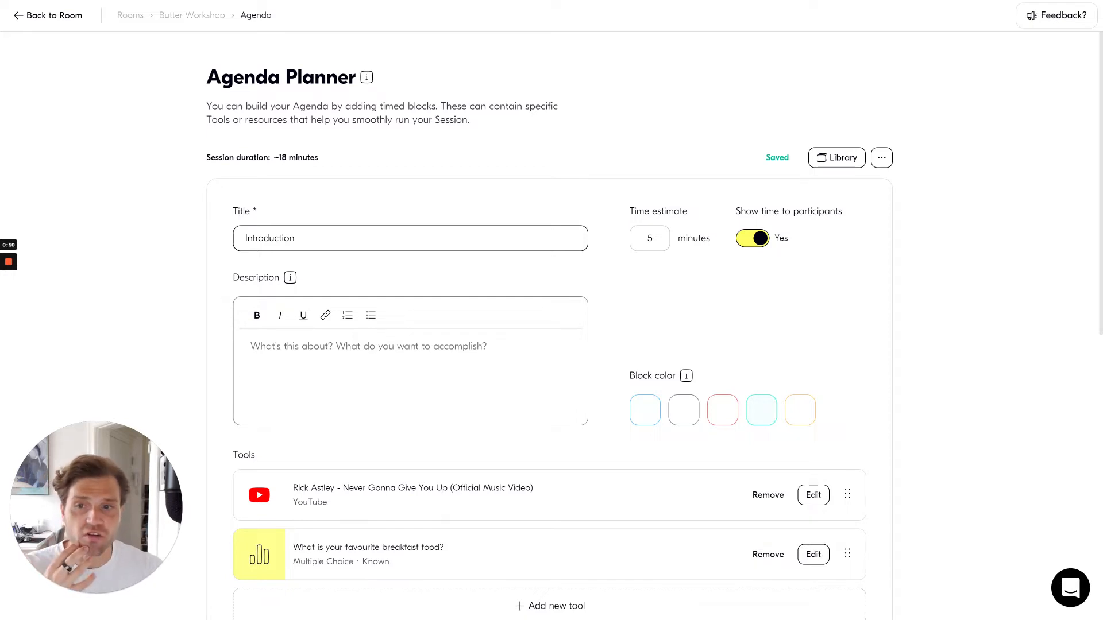
mouse_move(654, 205)
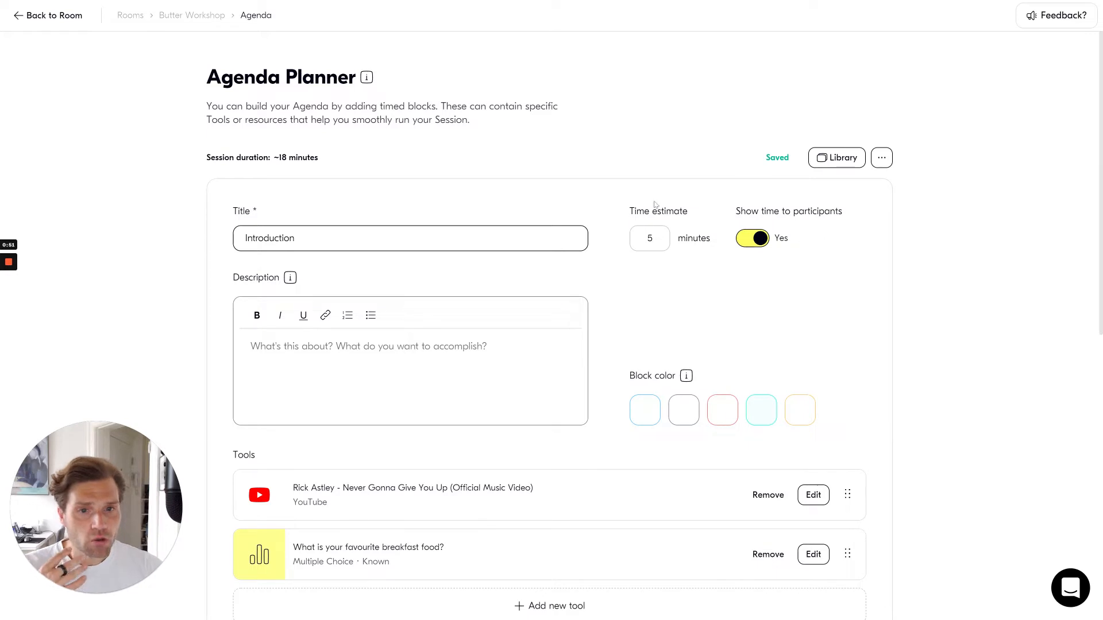
mouse_move(599, 260)
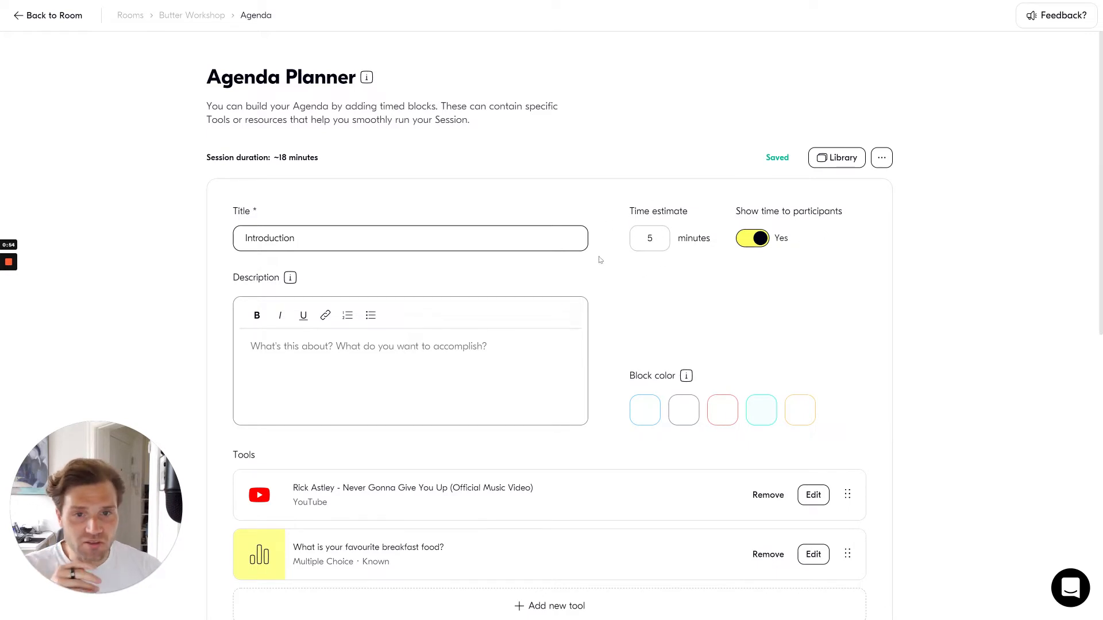
mouse_move(758, 267)
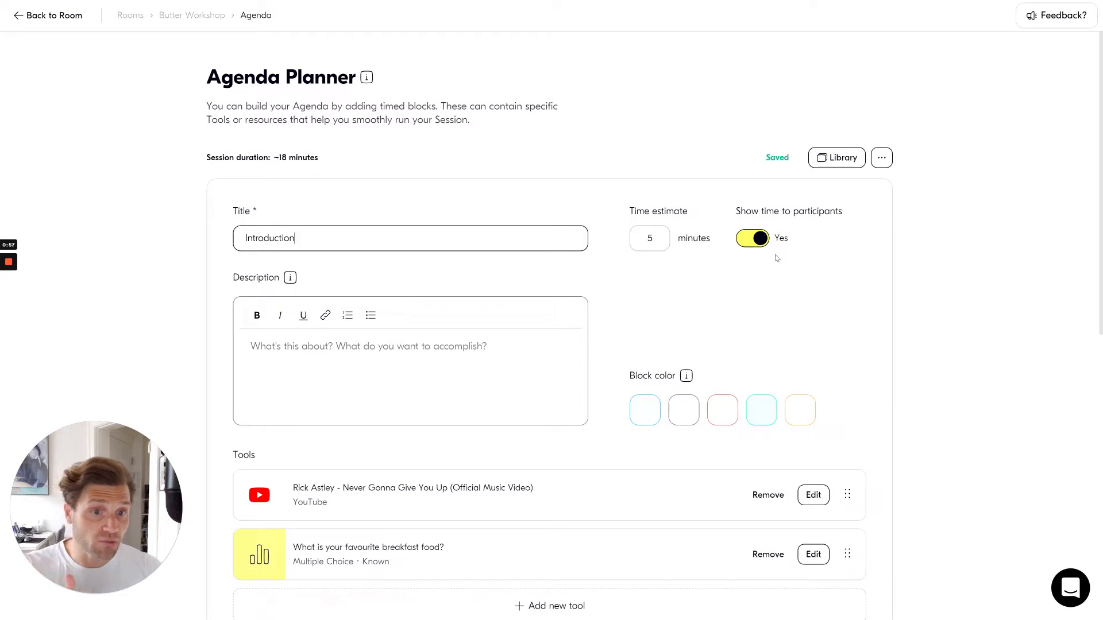
mouse_move(738, 325)
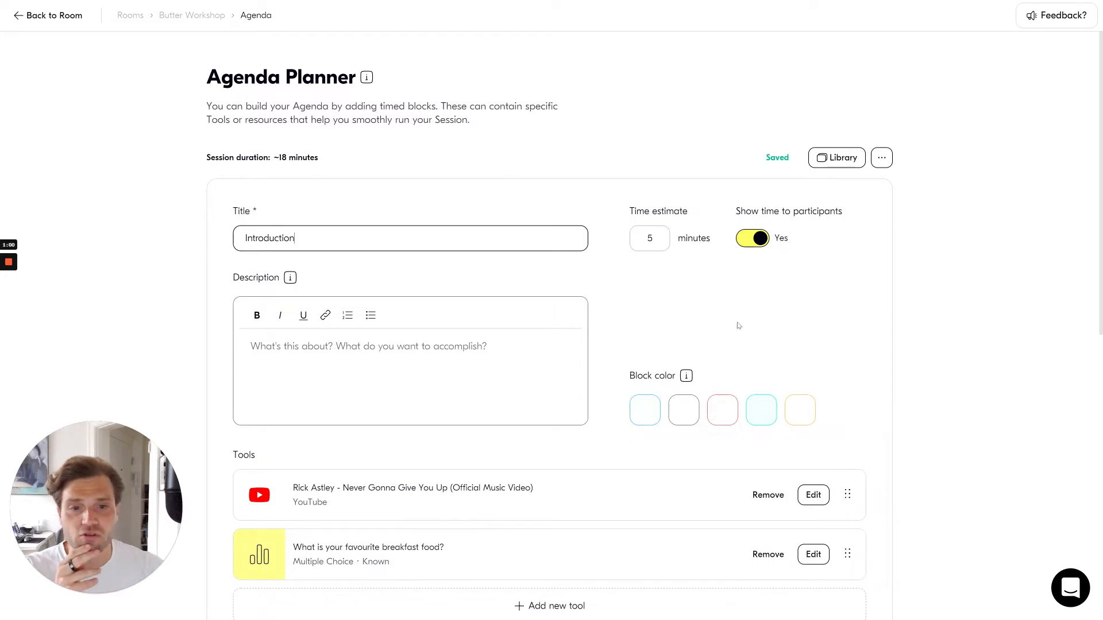
scroll("down", 3)
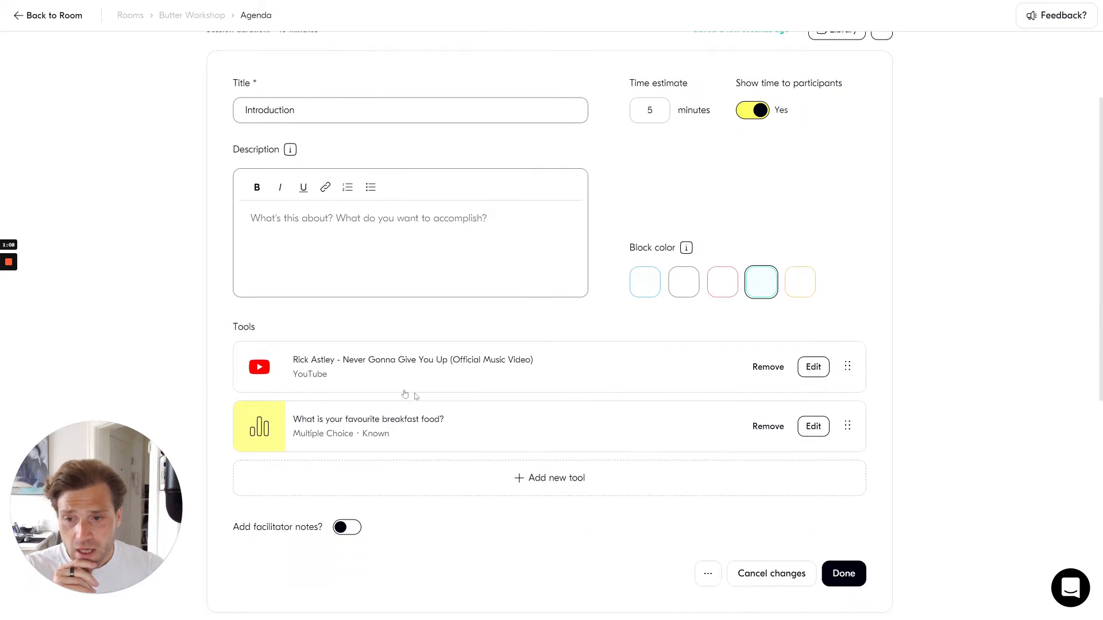
scroll("down", 3)
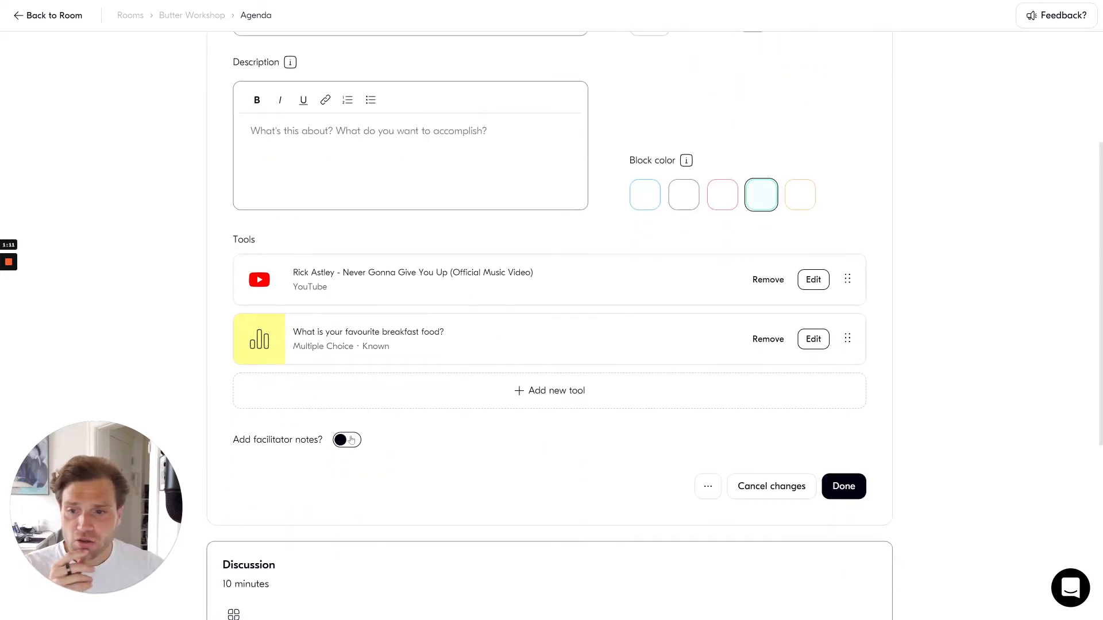
left_click(346, 440)
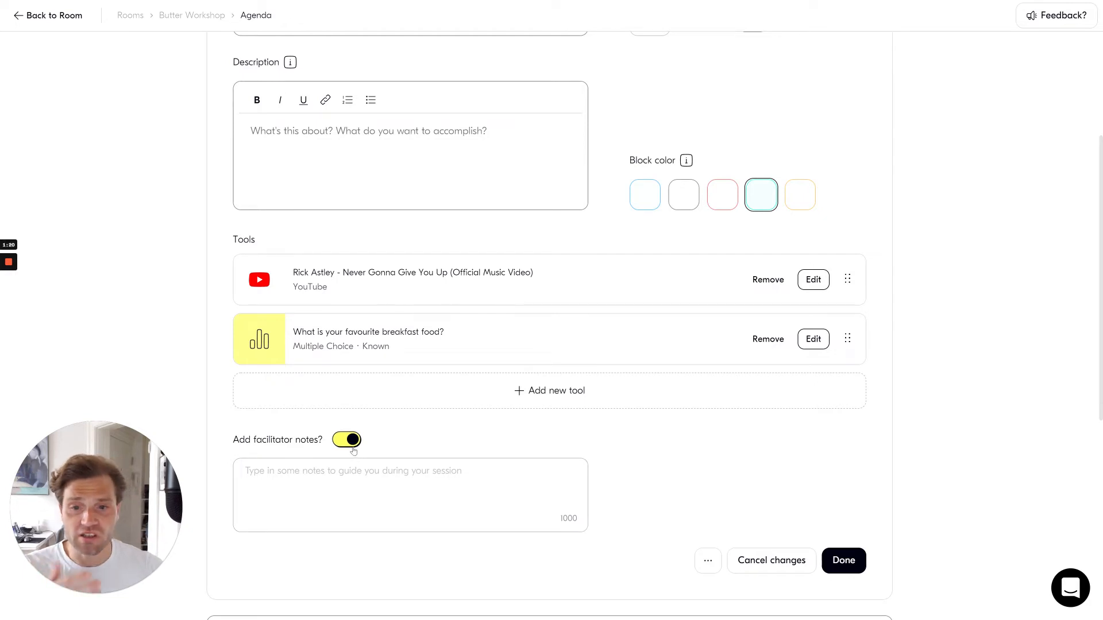
left_click(346, 440)
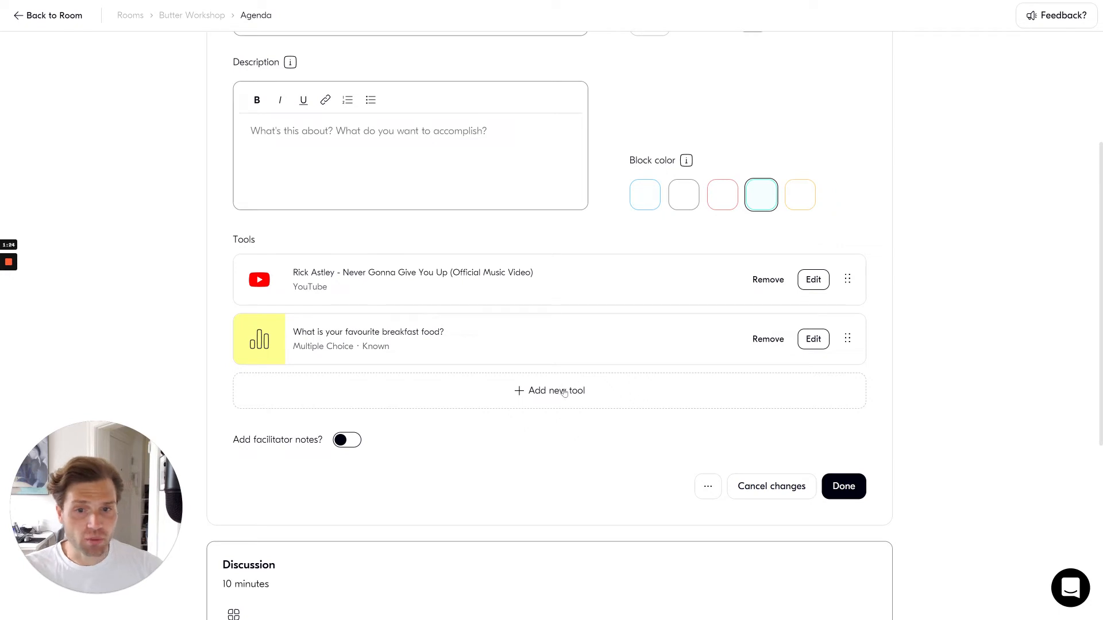
Add the Discussion of Tech Topics breakout from this room as the Introduction block's third tool.
left_click(549, 391)
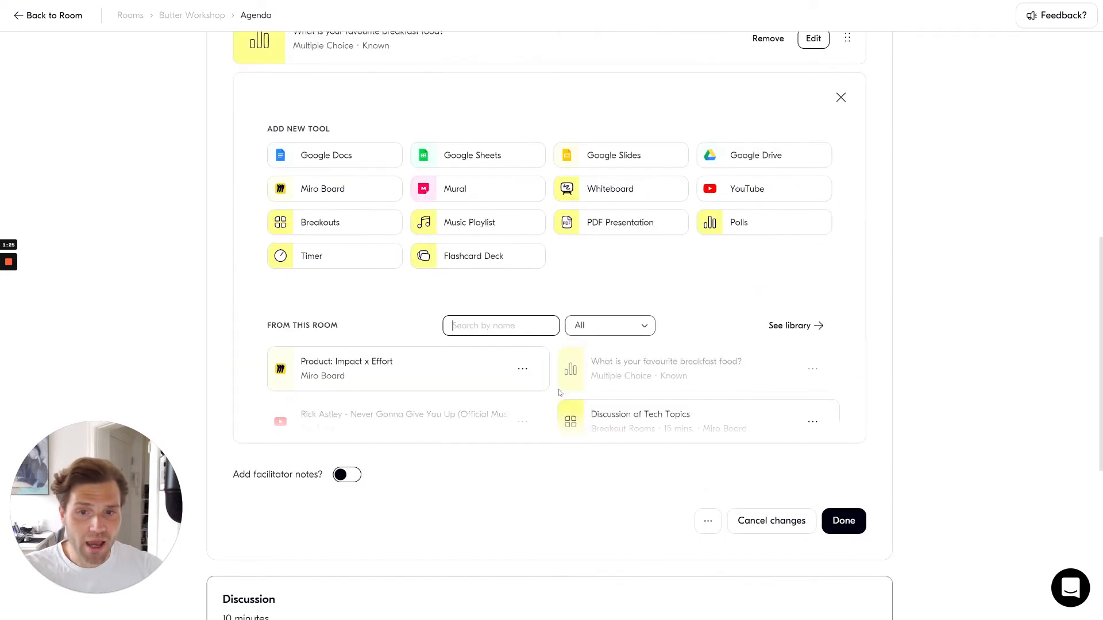
mouse_move(564, 150)
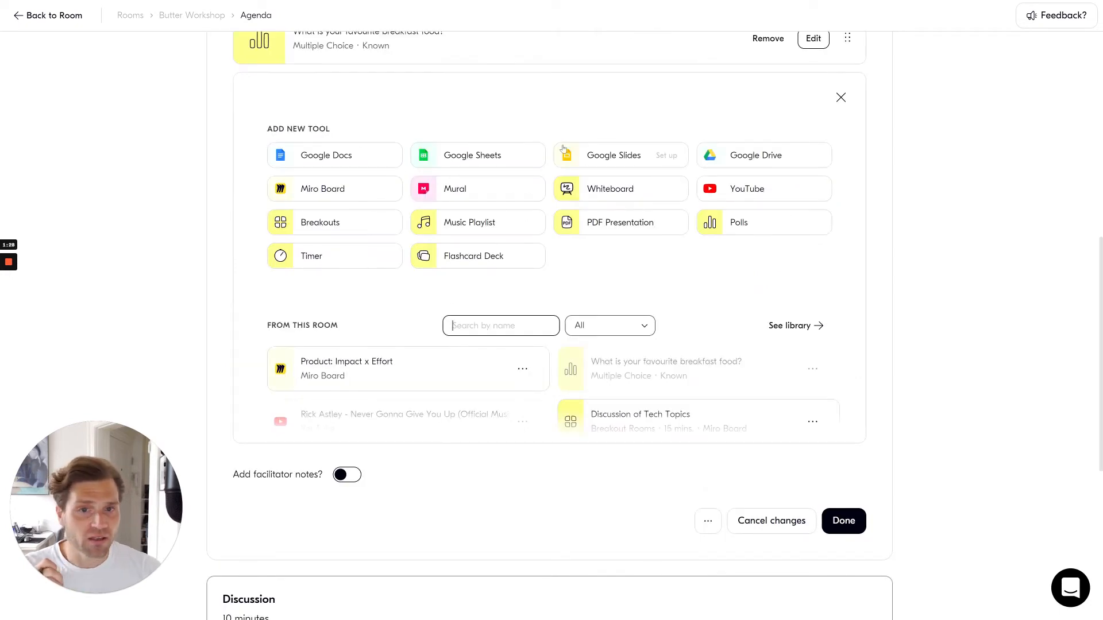
scroll("down", 3)
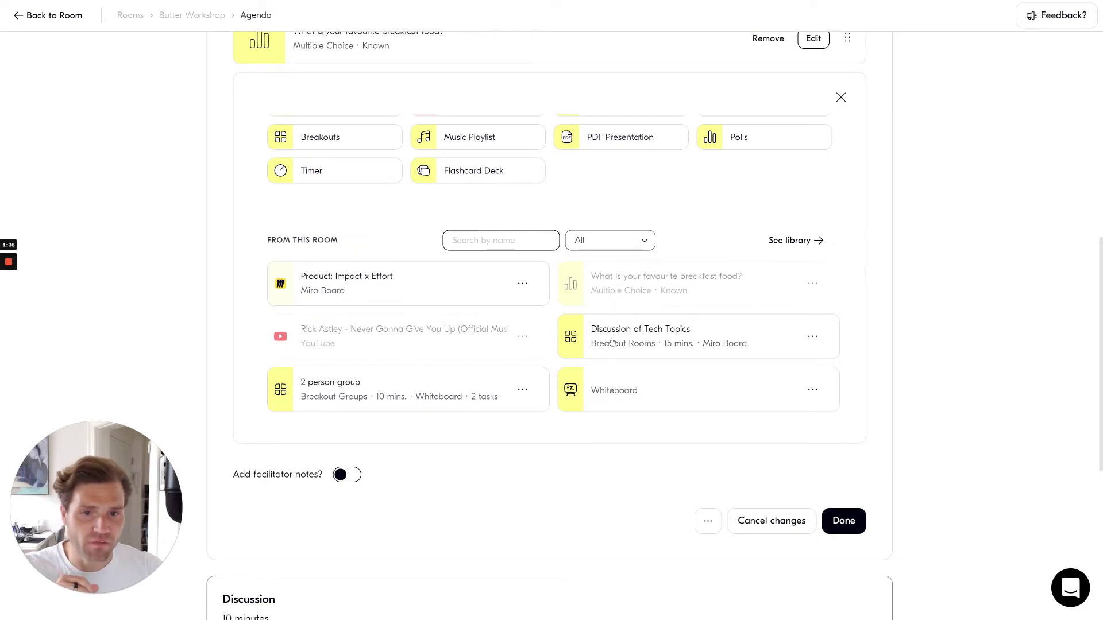
left_click(640, 337)
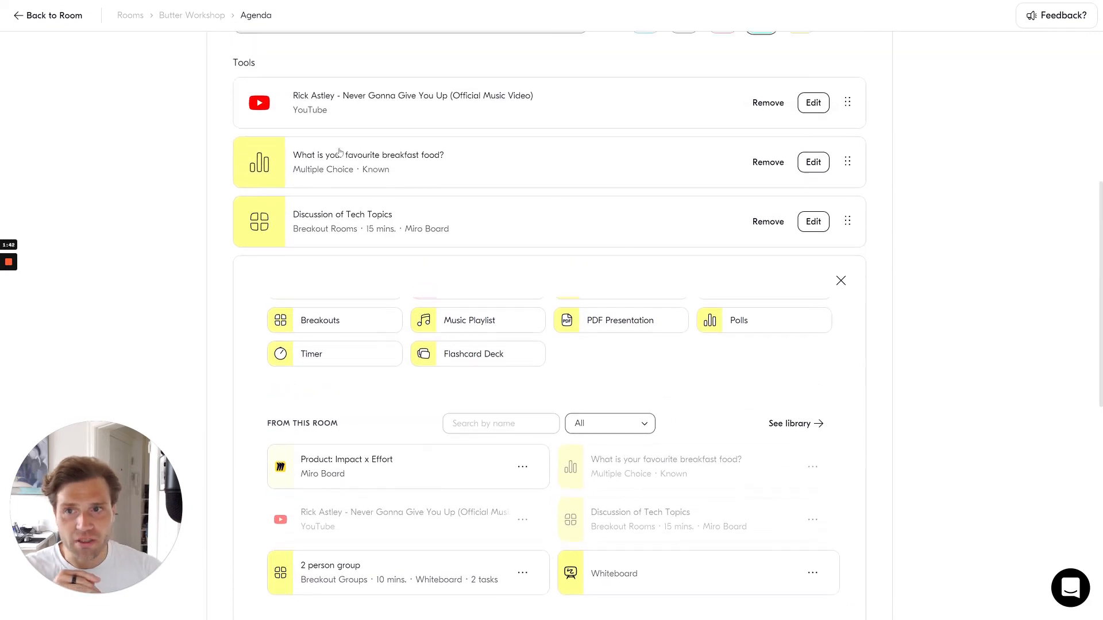
scroll("down", 3)
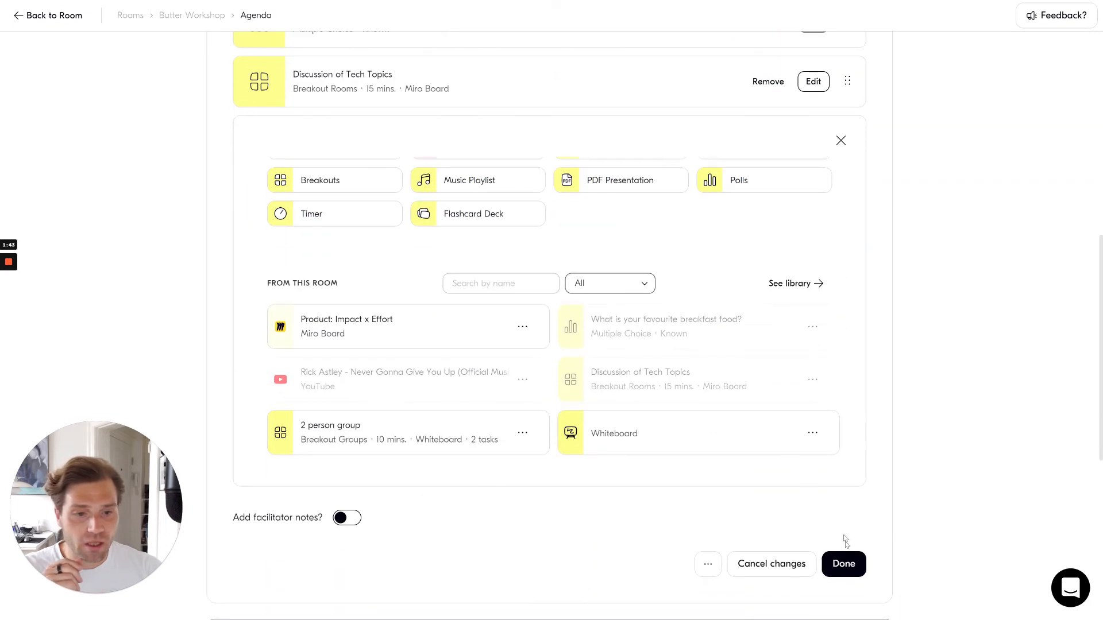
Save the Introduction block edits and return to the Butter Workshop room page.
left_click(843, 563)
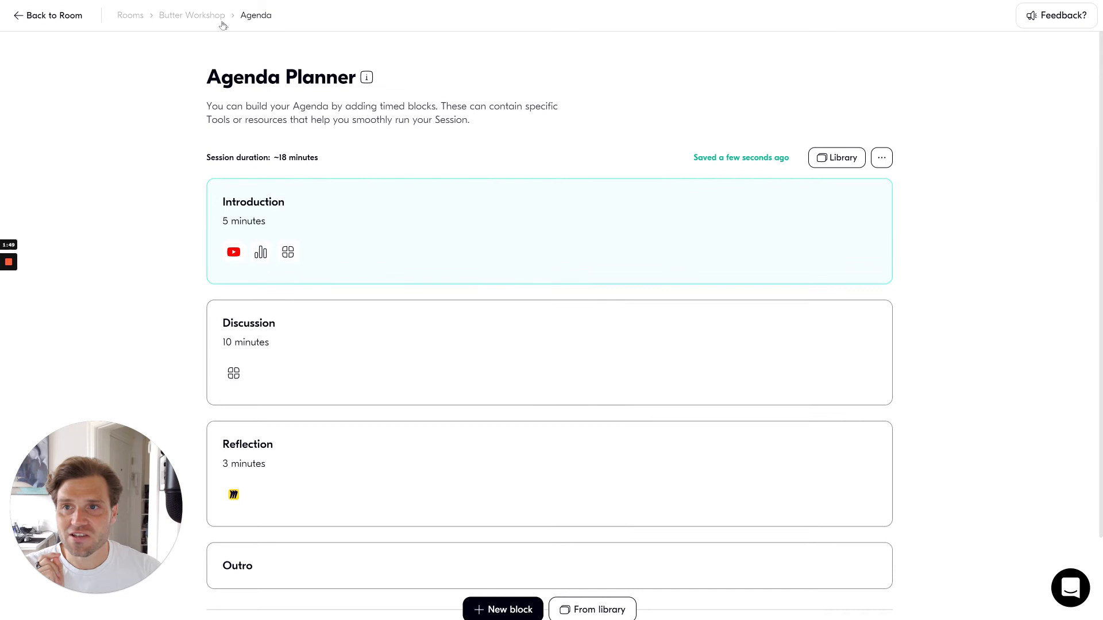
left_click(192, 15)
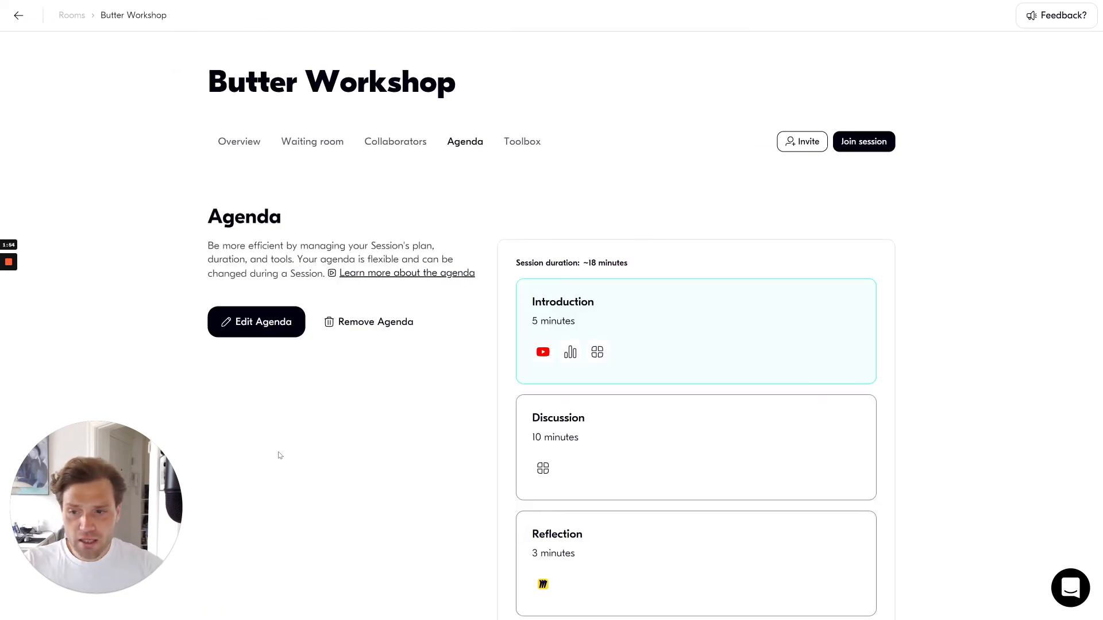
Join the Butter Workshop live session and turn the camera on.
left_click(864, 142)
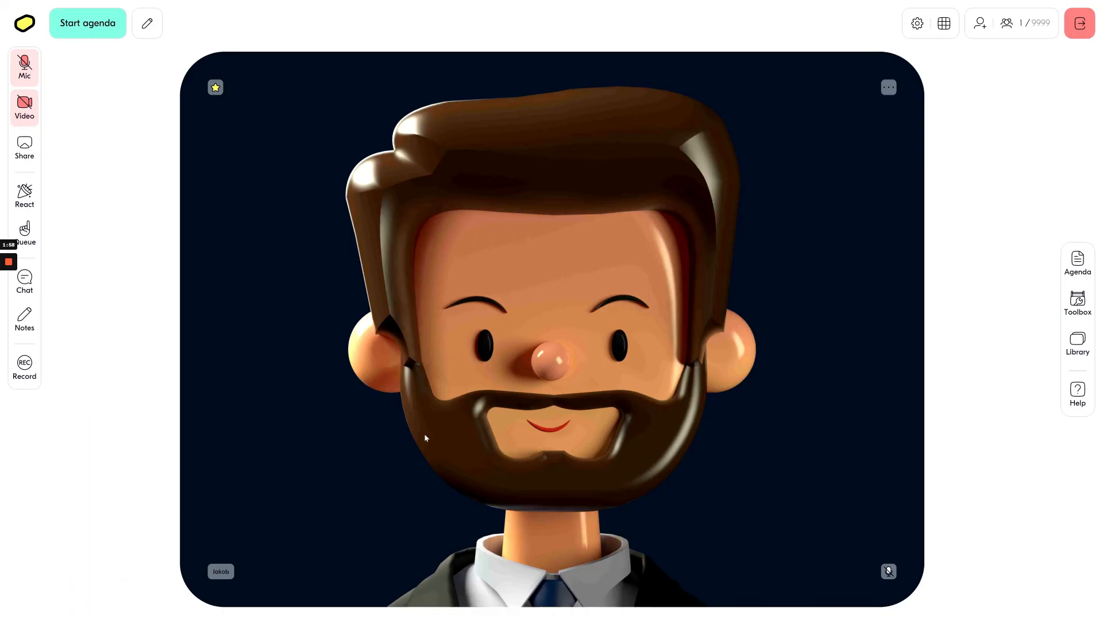
left_click(24, 102)
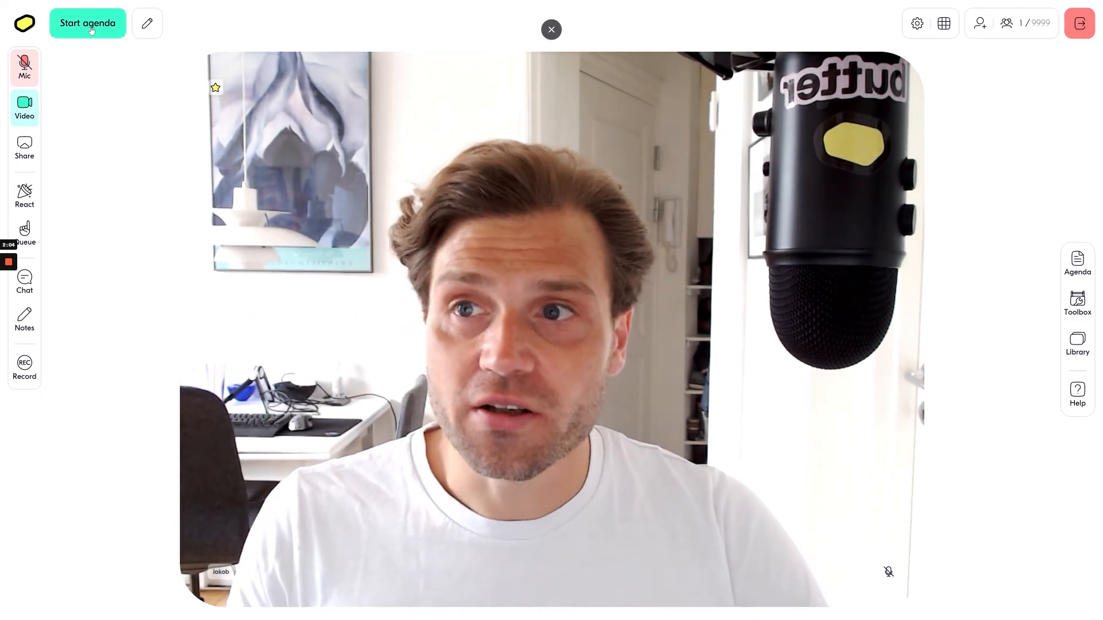
Start the session agenda and advance to the 10-minute Discussion block.
left_click(88, 23)
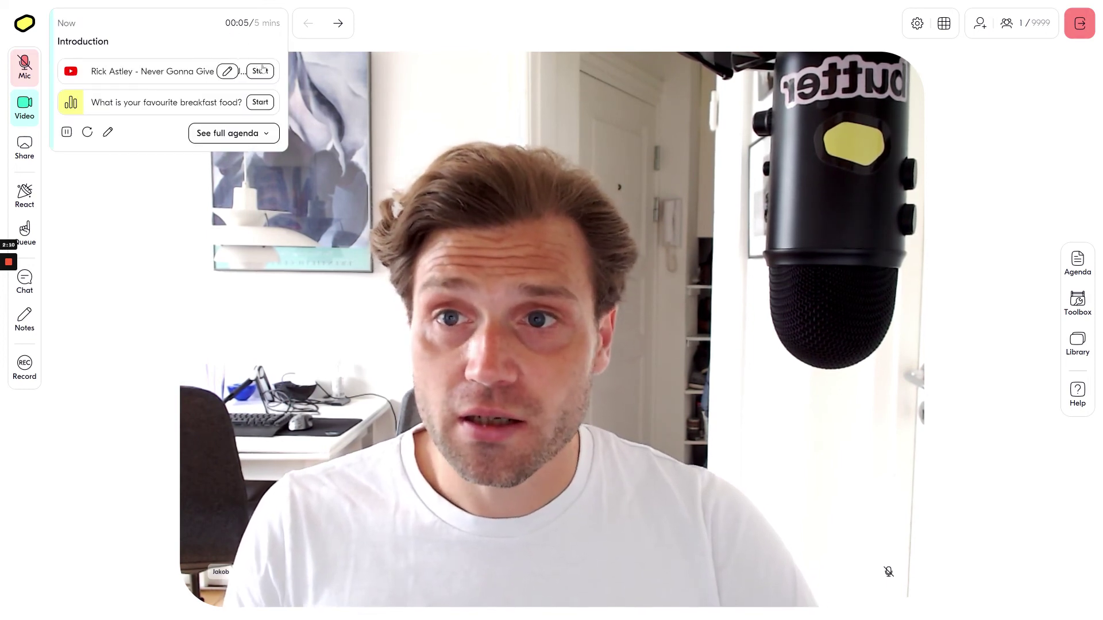
mouse_move(227, 71)
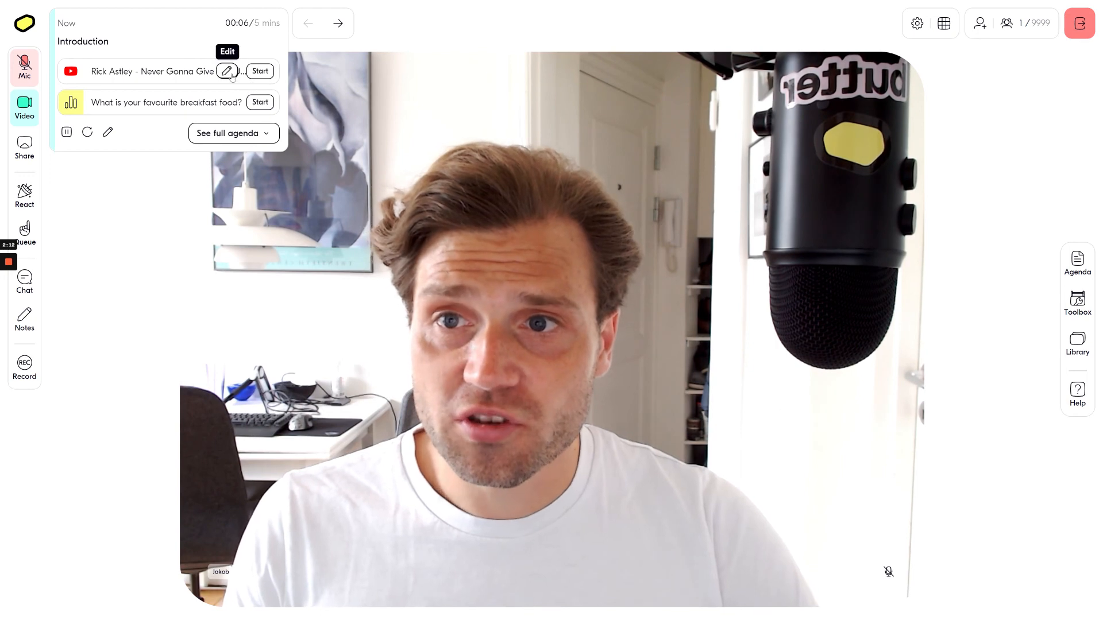
left_click(337, 23)
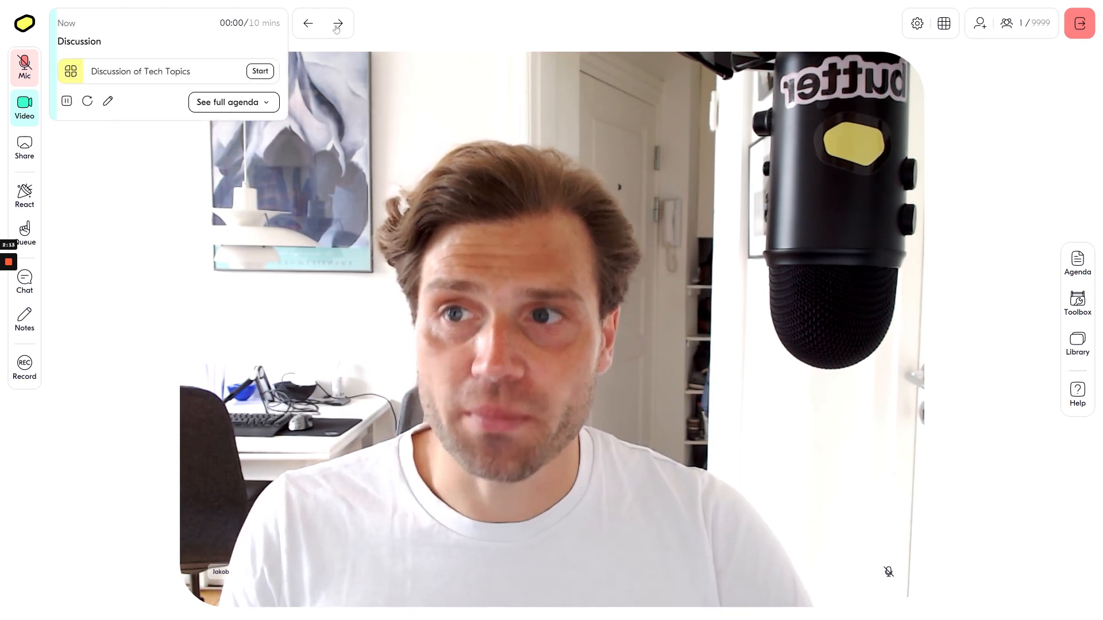